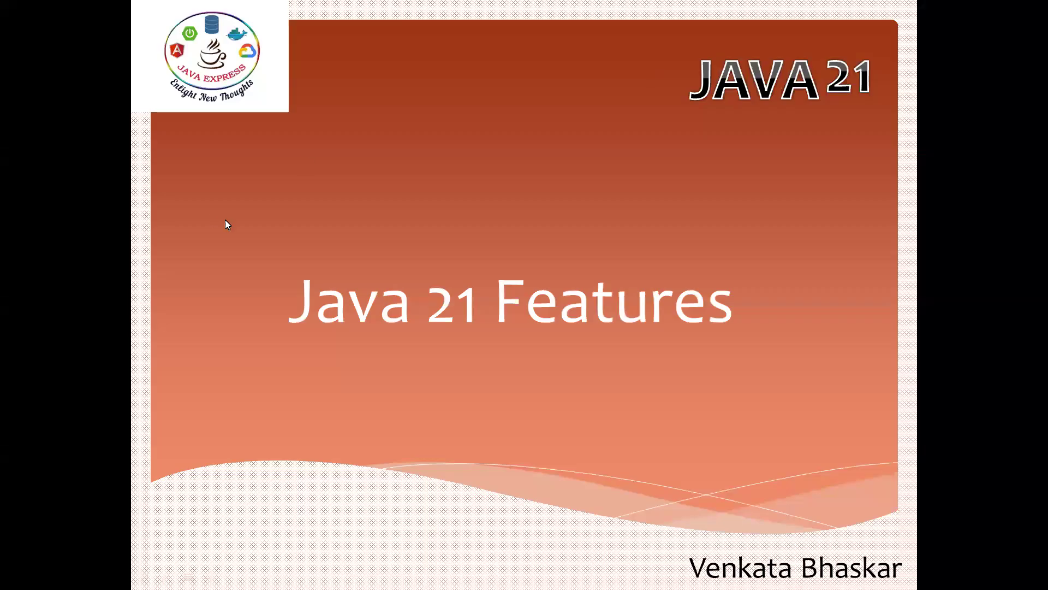
{"action": "mouse_move", "coordinate": [420, 234]}
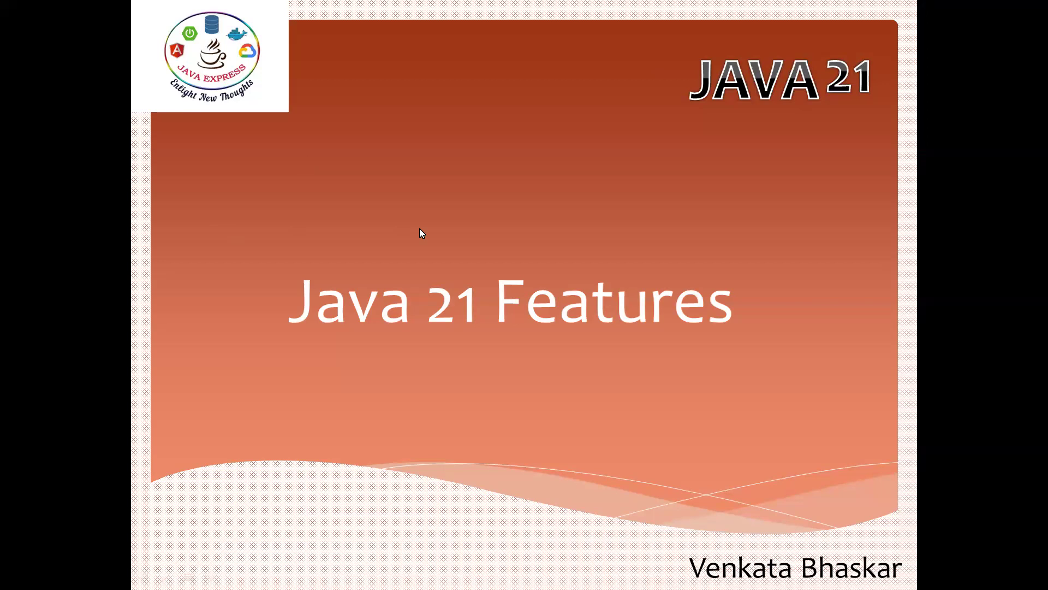
{"action": "mouse_move", "coordinate": [489, 213]}
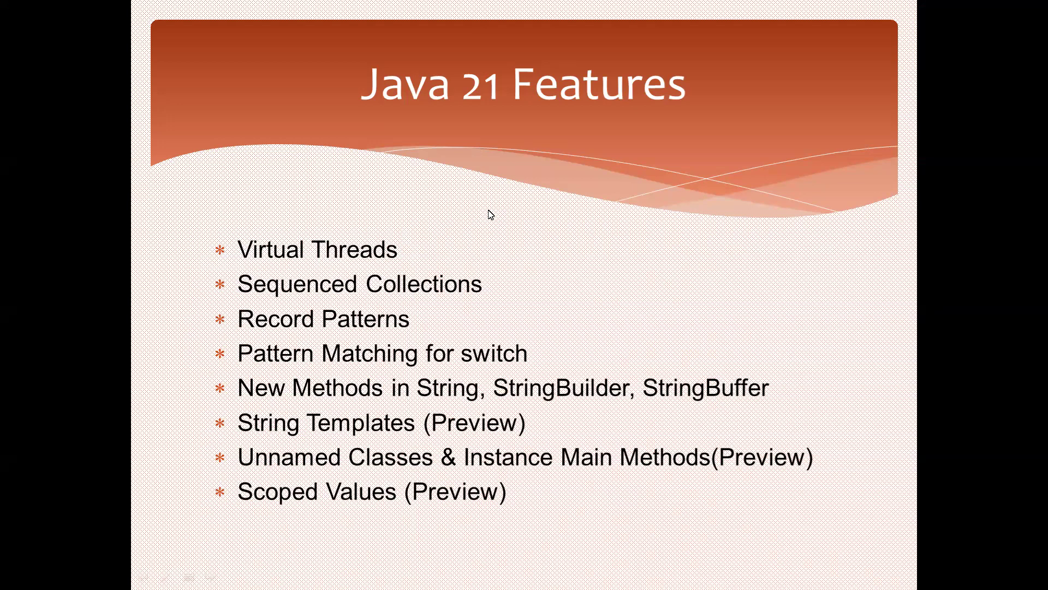
{"action": "mouse_move", "coordinate": [404, 478]}
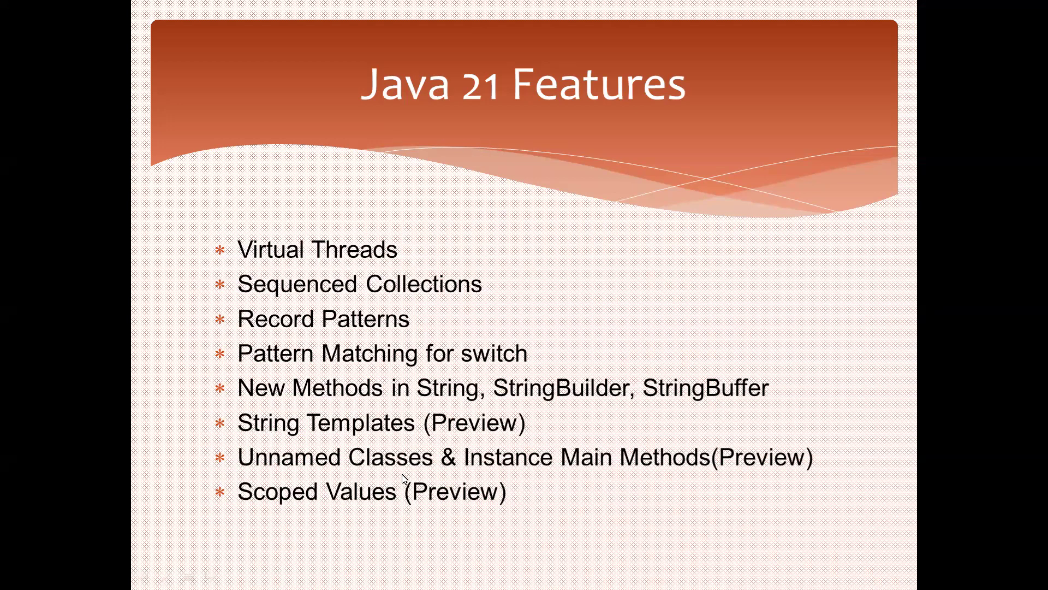
{"action": "mouse_move", "coordinate": [622, 472]}
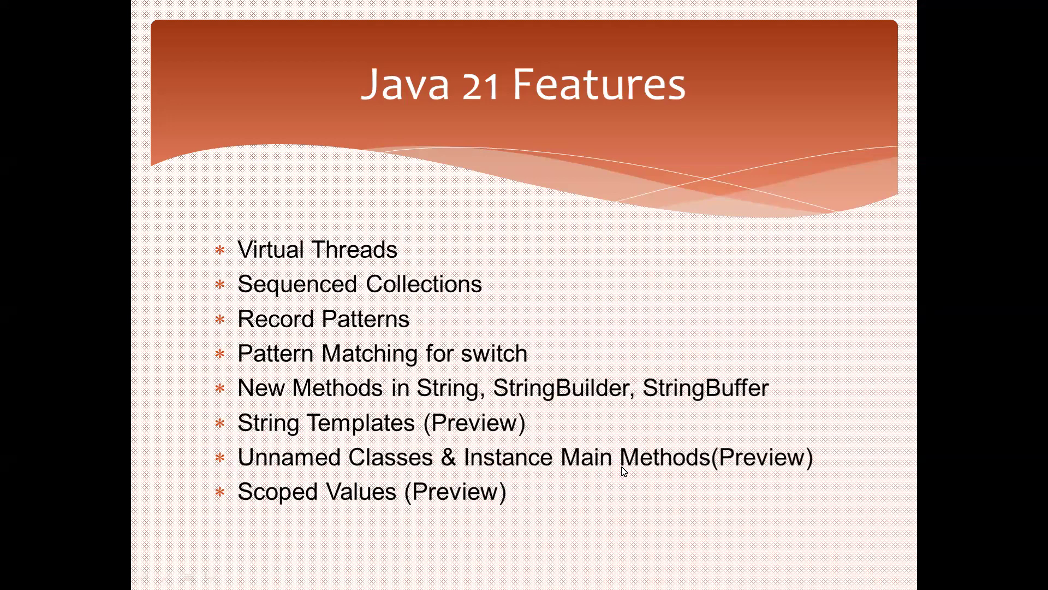
{"action": "mouse_move", "coordinate": [818, 485]}
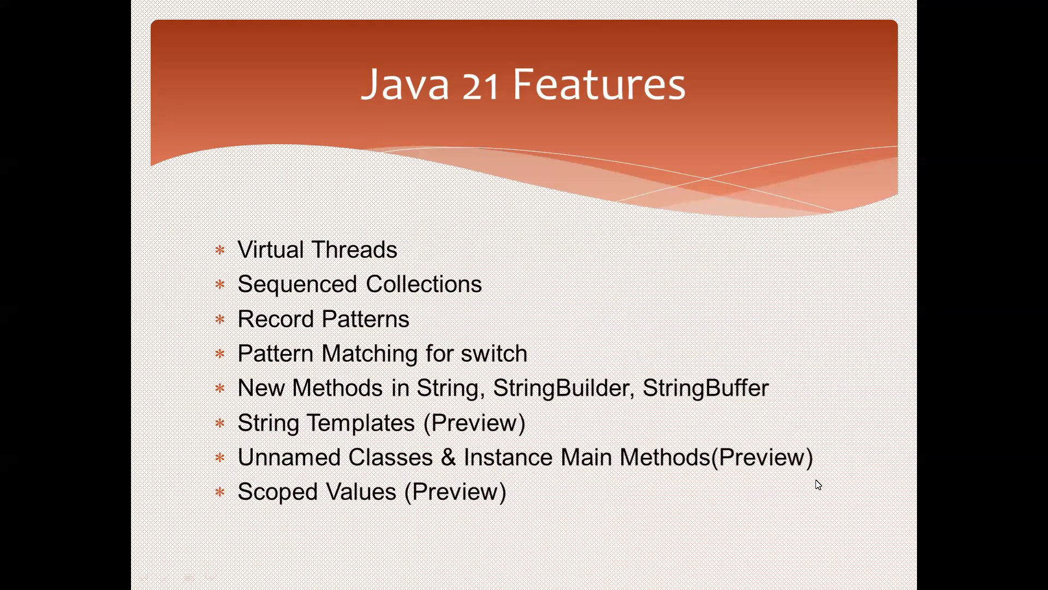